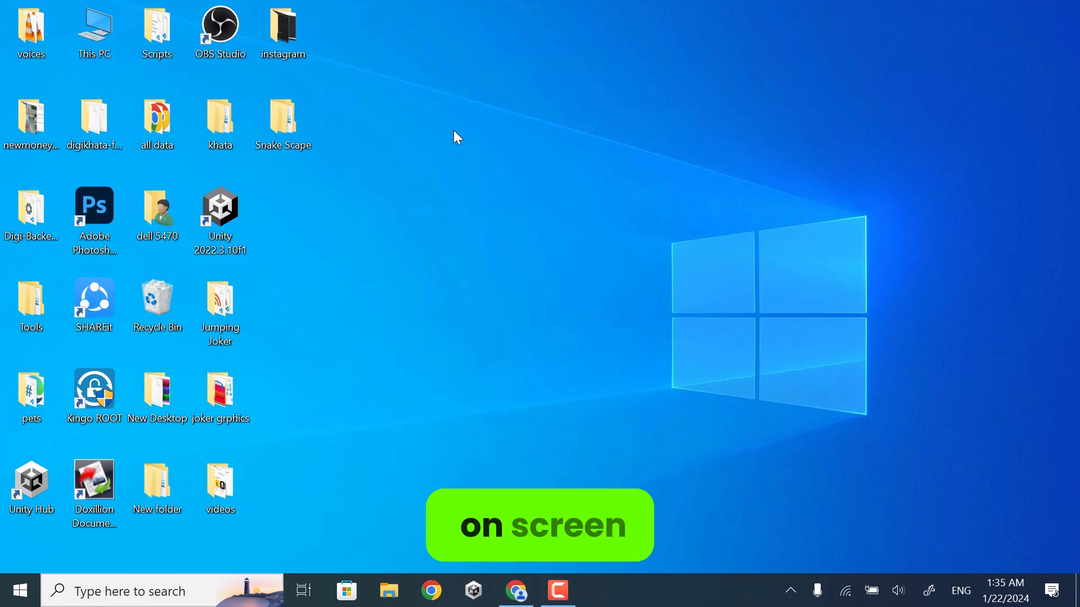
# Step: Open the Personalization Background page from the desktop right-click menu
pyautogui.rightClick(456, 136)
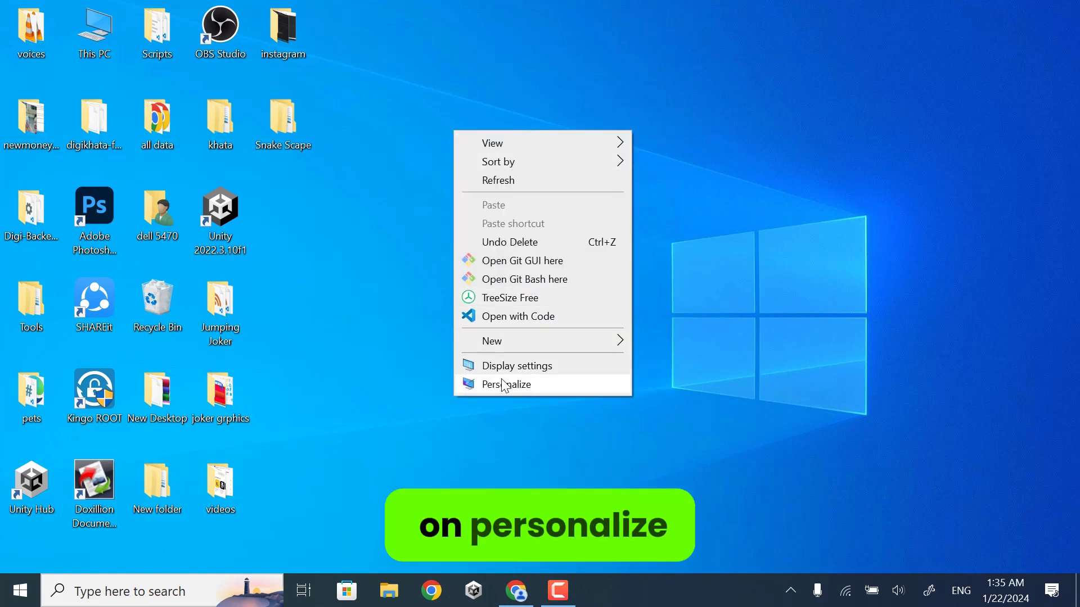
pyautogui.click(506, 384)
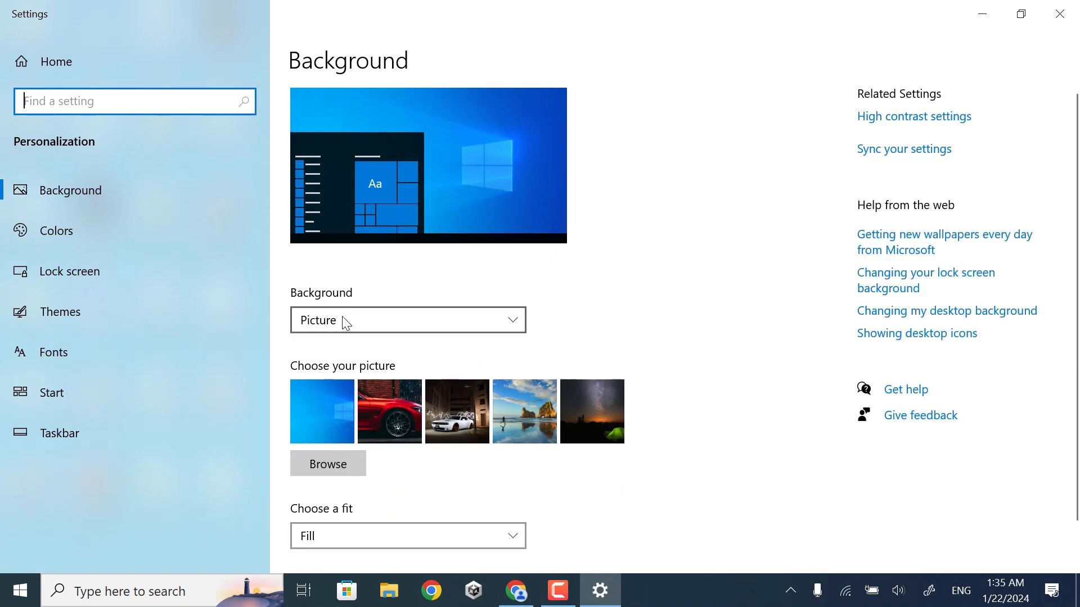
# Step: Make the background a solid red color, checking it on the desktop
pyautogui.click(405, 319)
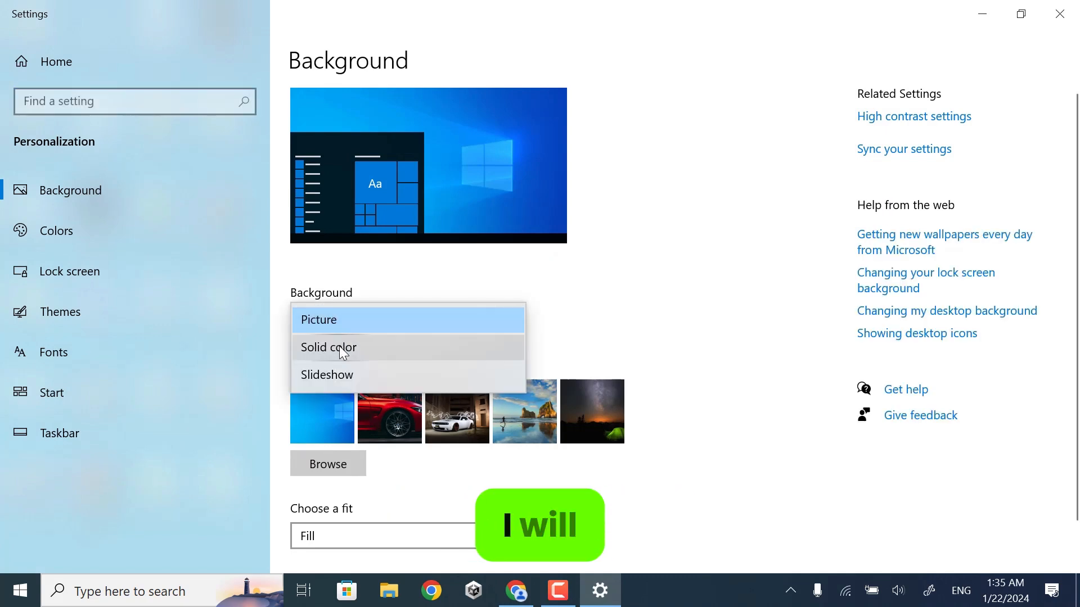
pyautogui.click(328, 347)
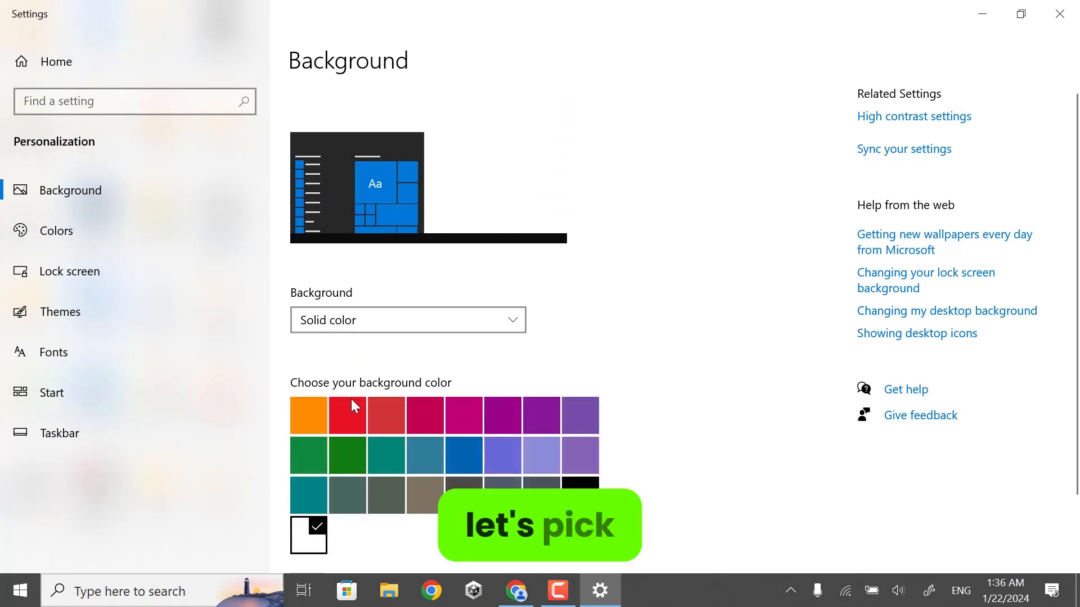
pyautogui.click(308, 415)
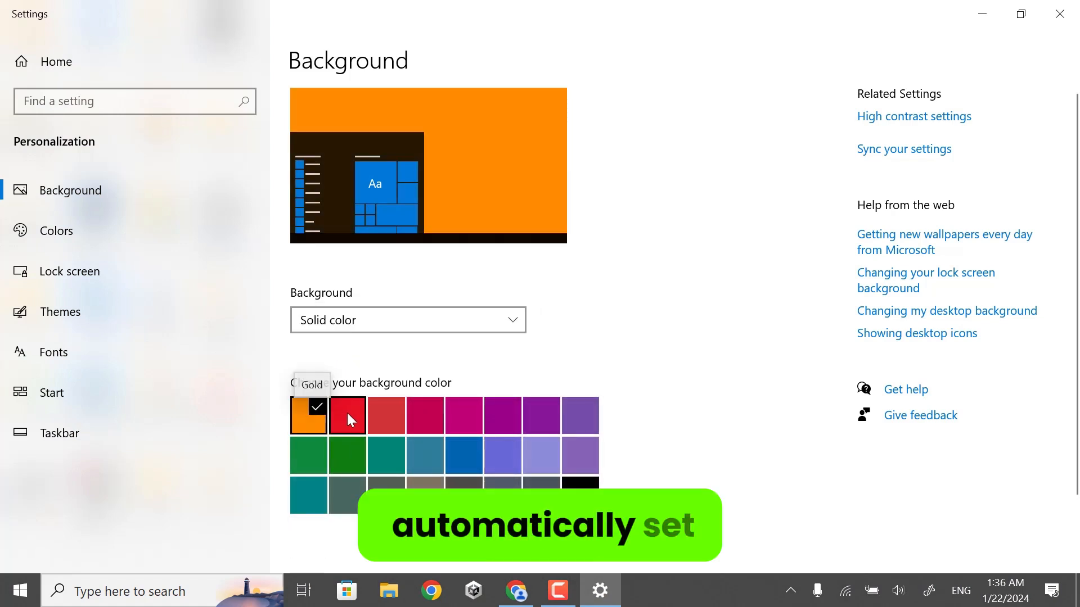
pyautogui.moveTo(386, 418)
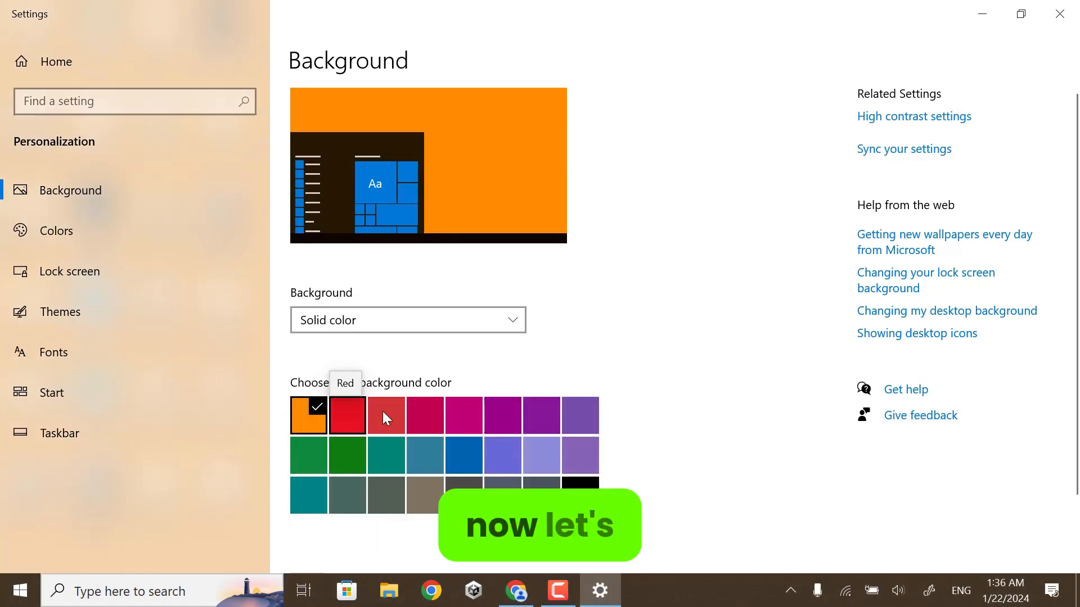
pyautogui.click(386, 414)
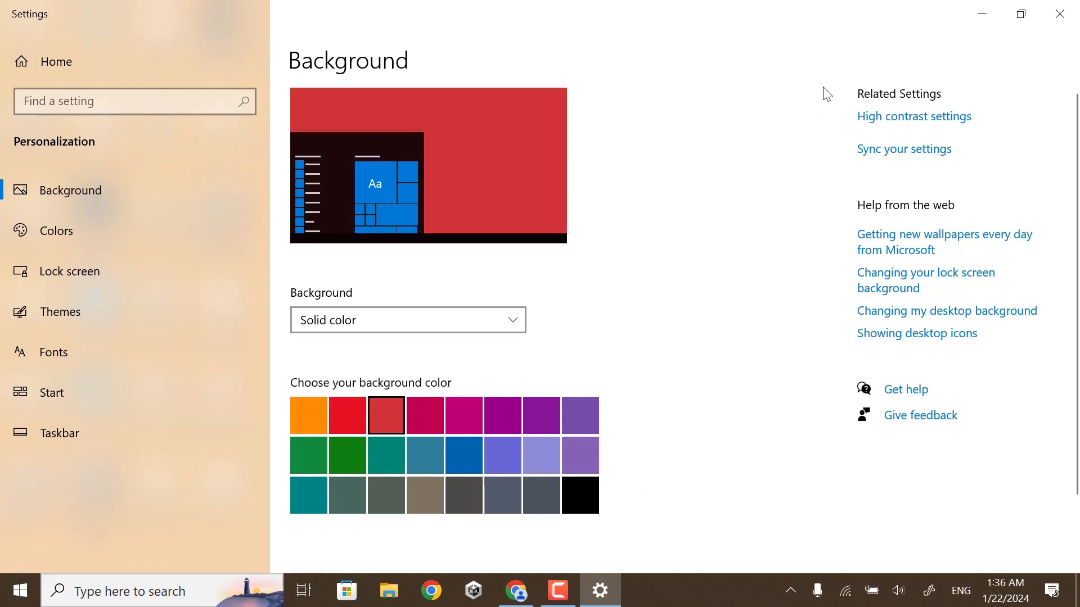
pyautogui.click(385, 415)
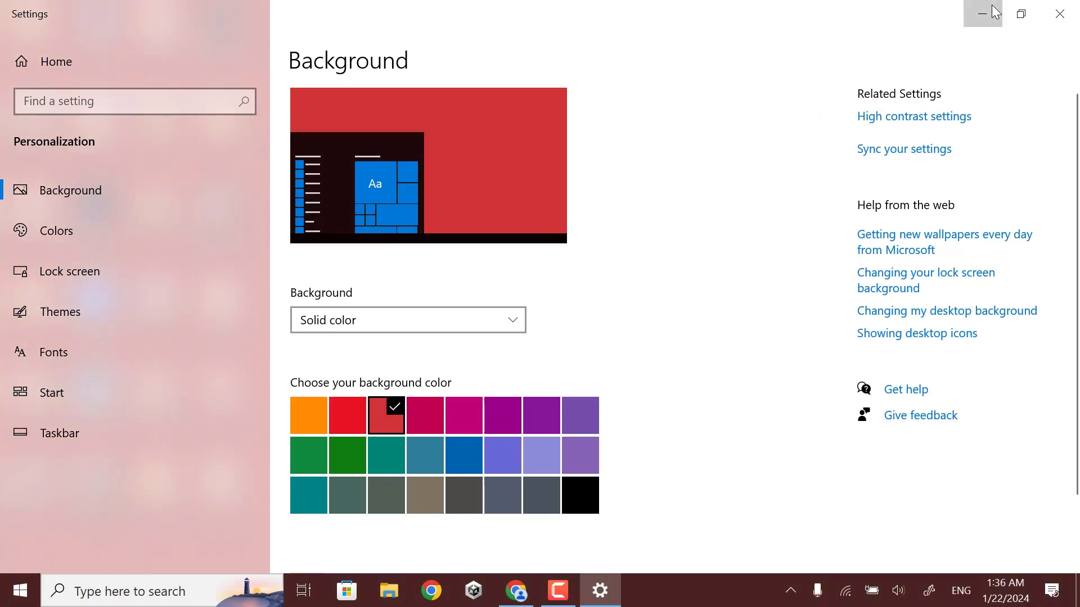
pyautogui.click(981, 13)
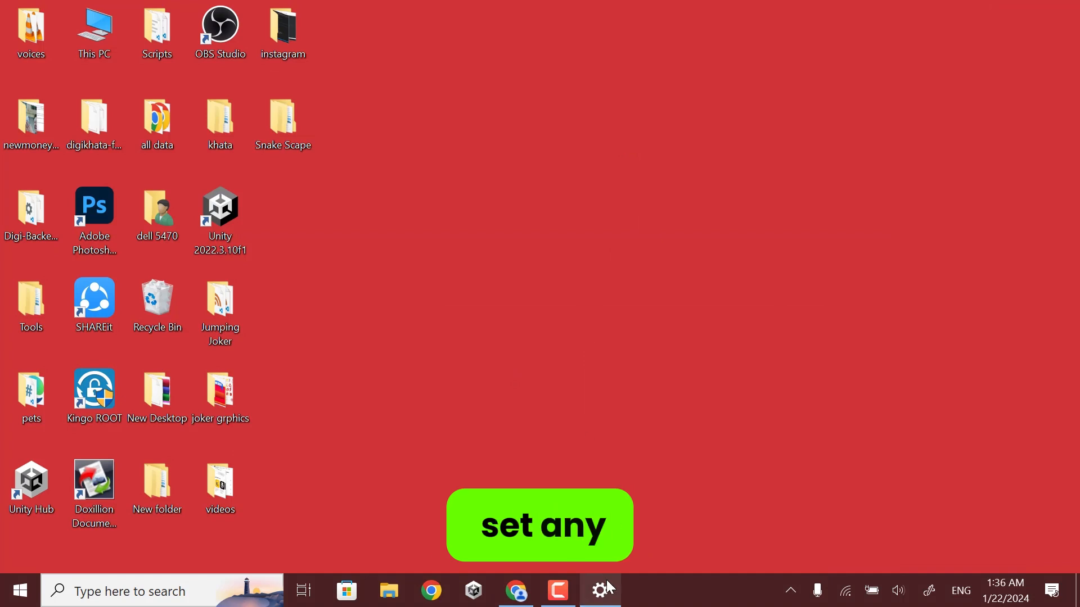
pyautogui.click(600, 590)
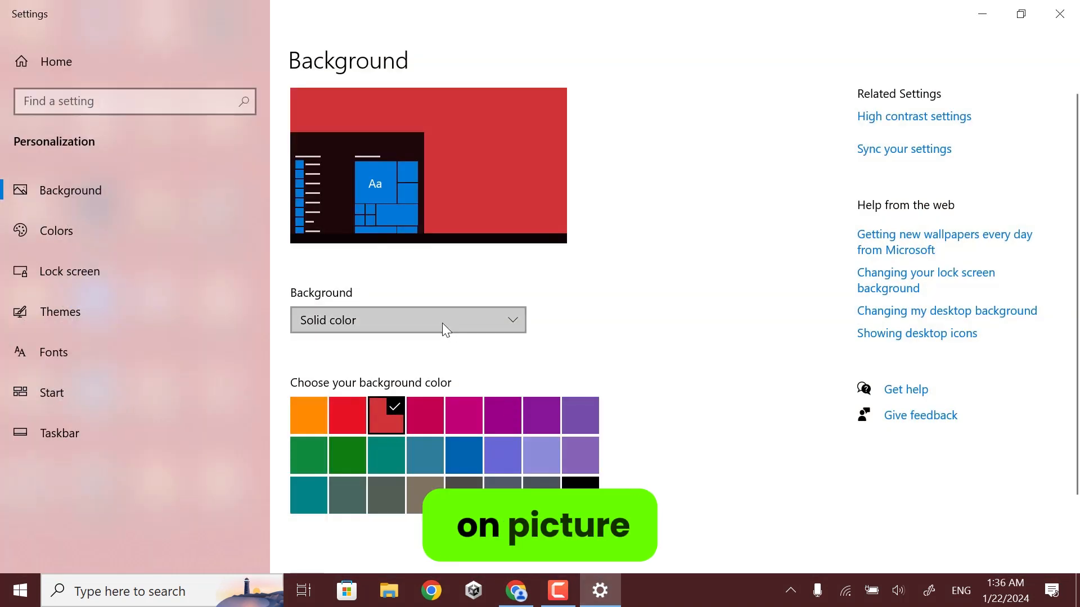
# Step: Set Background to Picture, choose image 2698 (purple night skyline), and close Settings
pyautogui.click(406, 319)
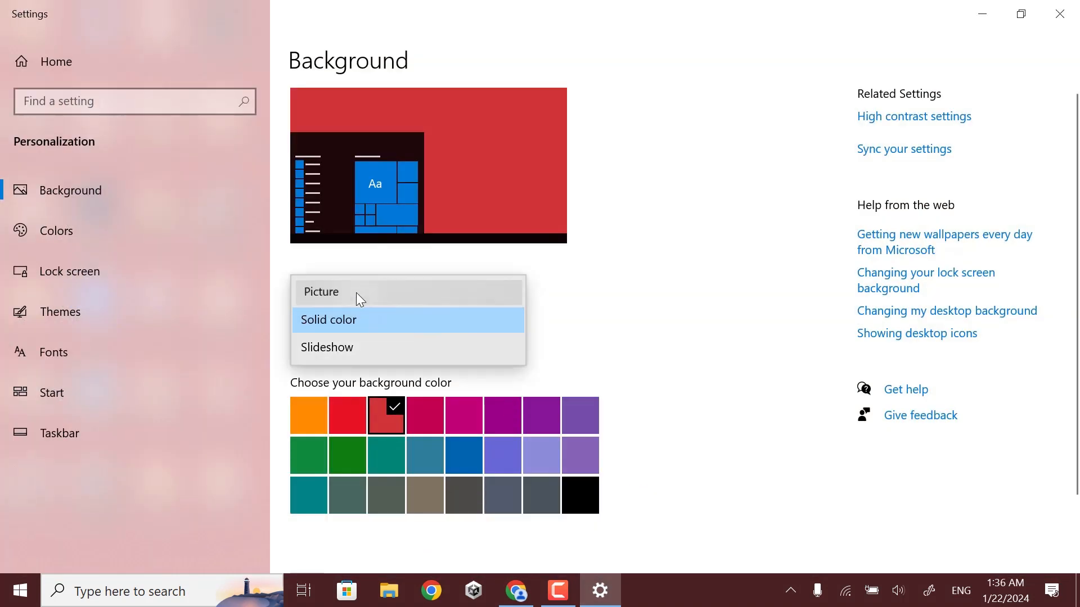
pyautogui.click(321, 291)
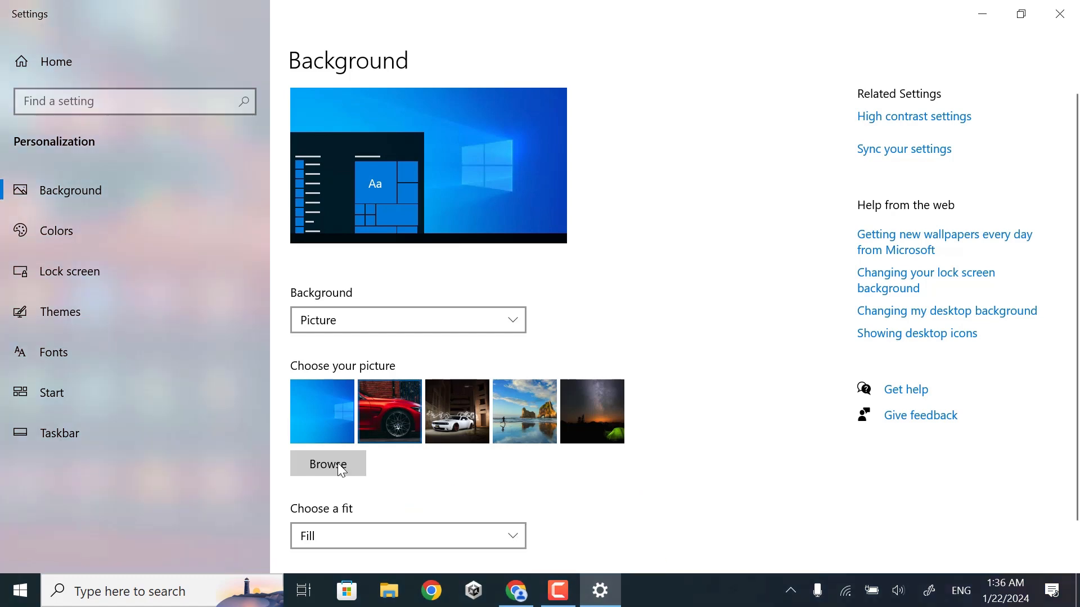
pyautogui.click(328, 462)
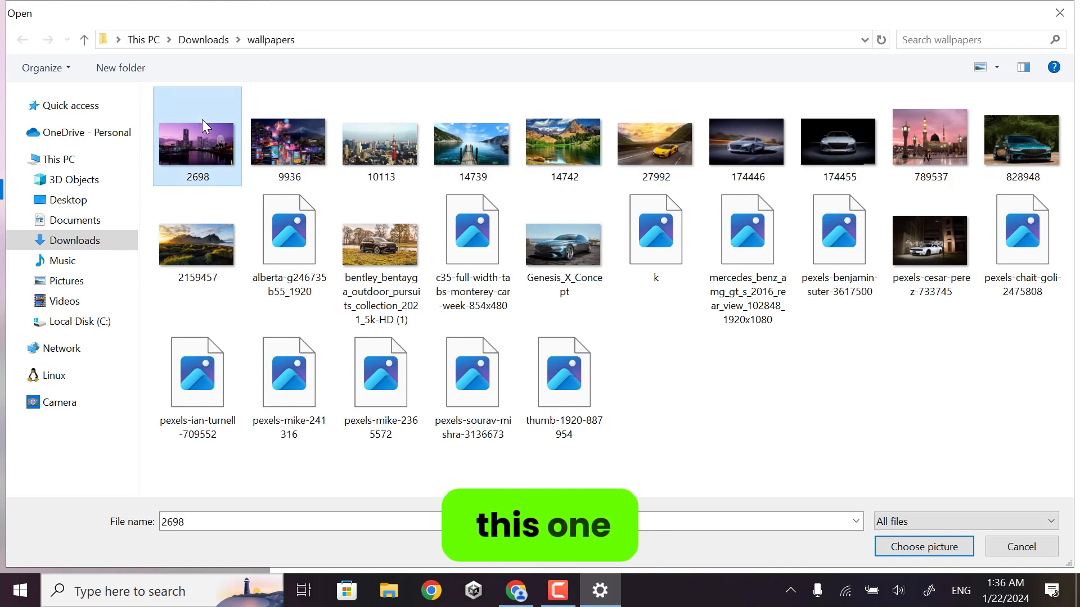
pyautogui.click(923, 546)
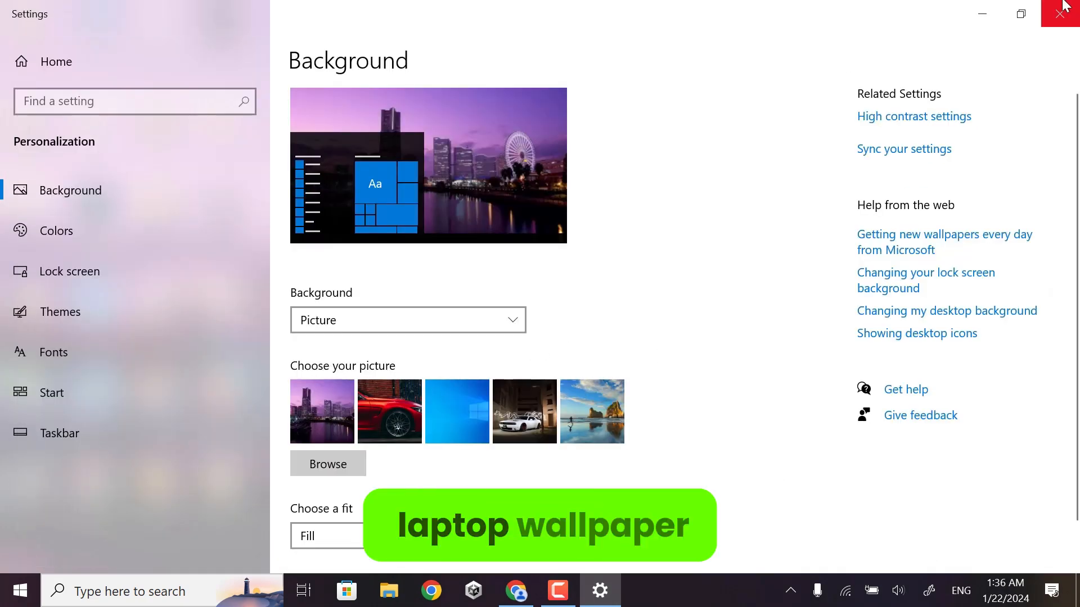
pyautogui.click(1059, 12)
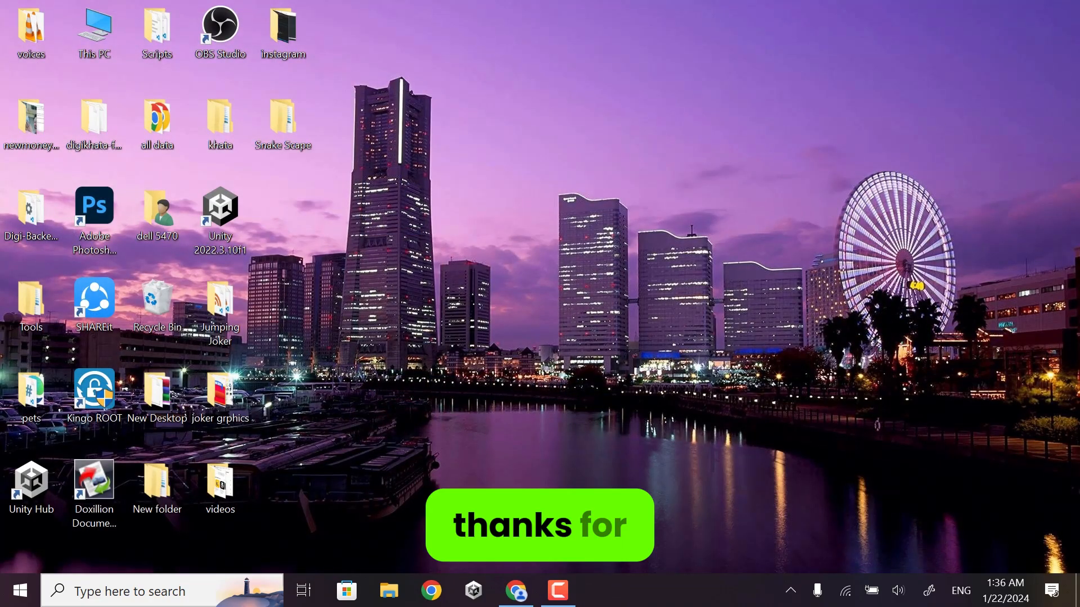